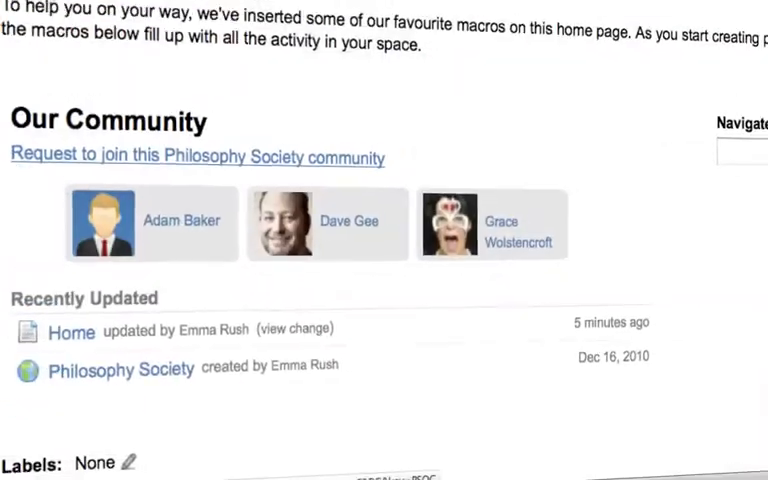
Request to join the Philosophy Society community via the Our Community link.
scroll(up, 3)
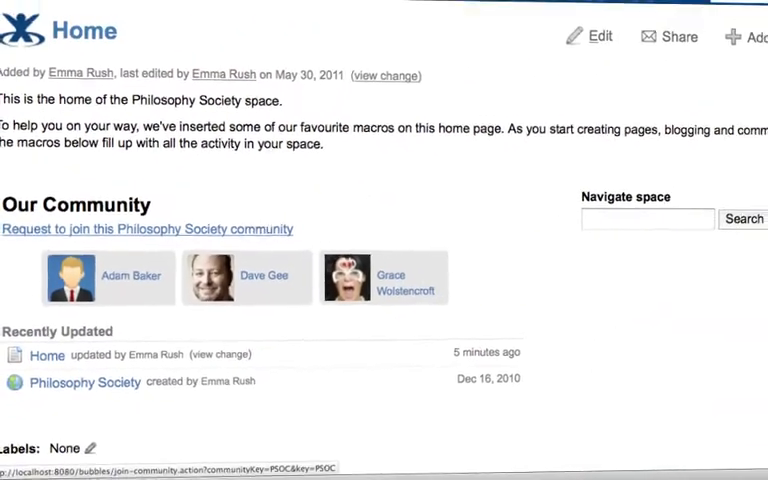
click(147, 229)
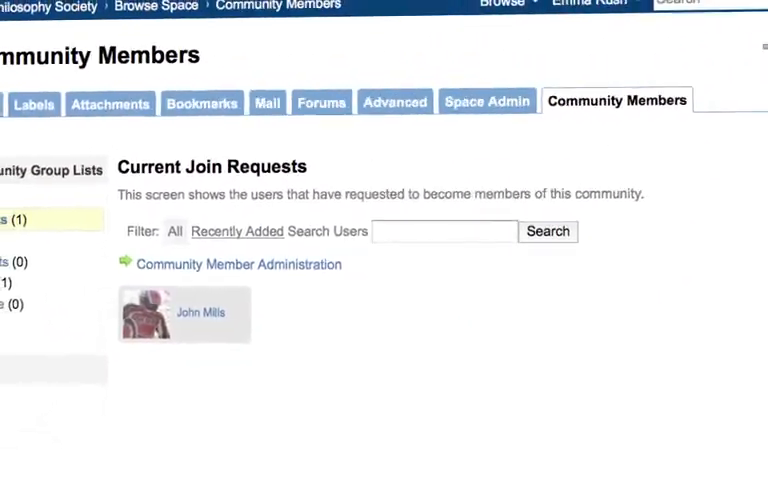
List the community's current members and expand Community Member Administration.
click(238, 264)
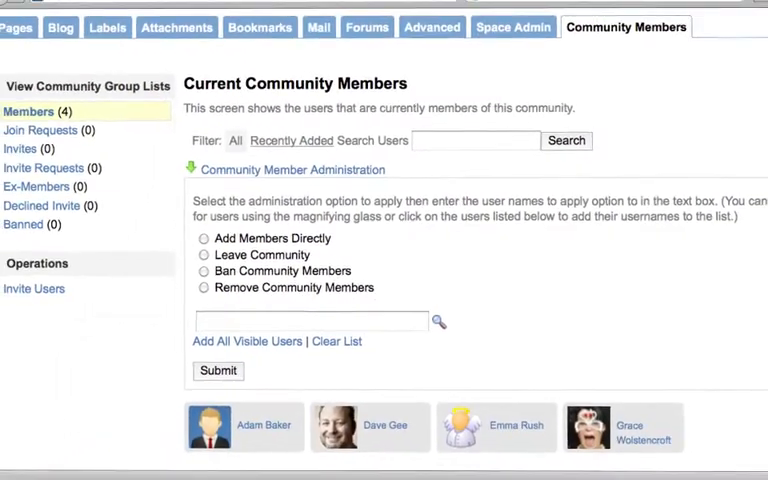
click(505, 425)
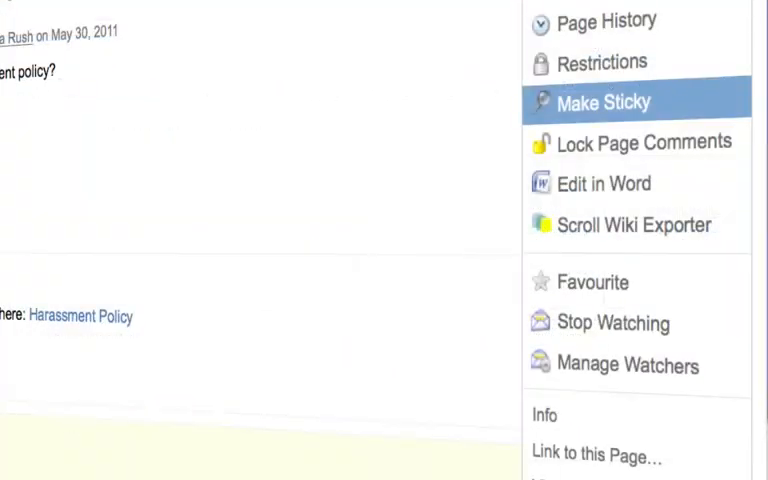
Make the harassment policy topic sticky, then search for the Reviews issue topic.
click(603, 102)
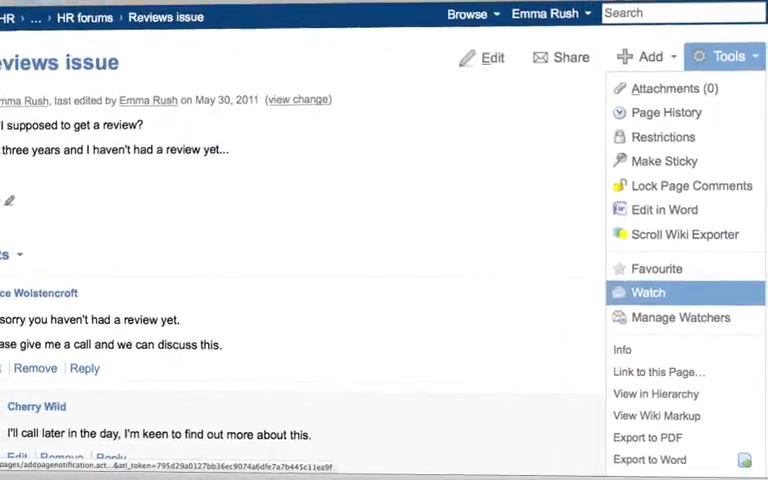
text(review)
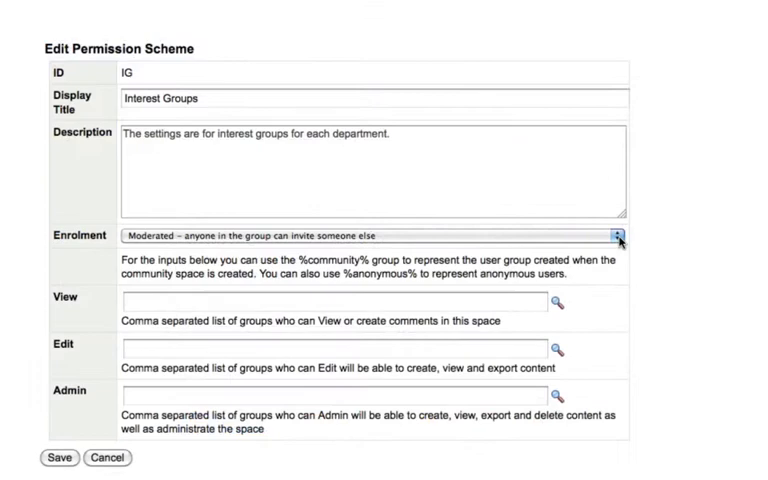
Open the Enrolment dropdown on the Interest Groups permission scheme.
click(614, 235)
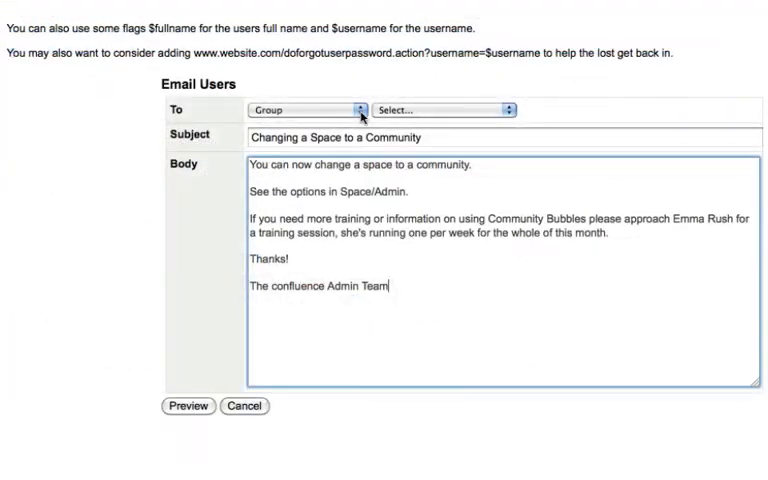
Choose Group as the recipient type for the email.
click(350, 110)
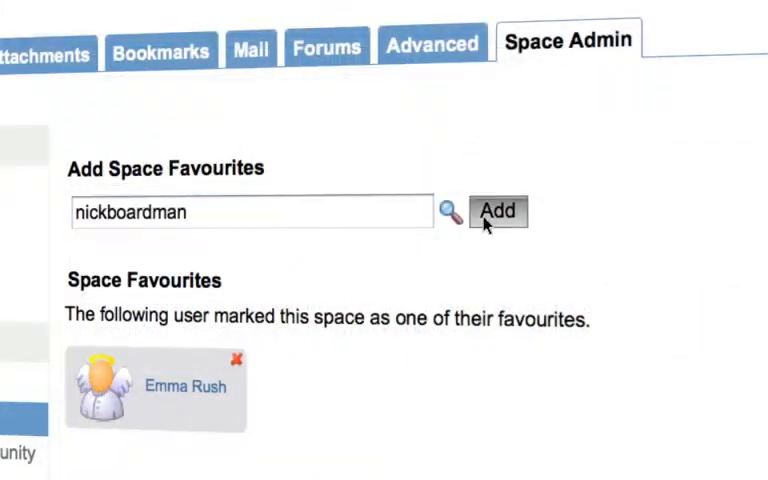
click(497, 211)
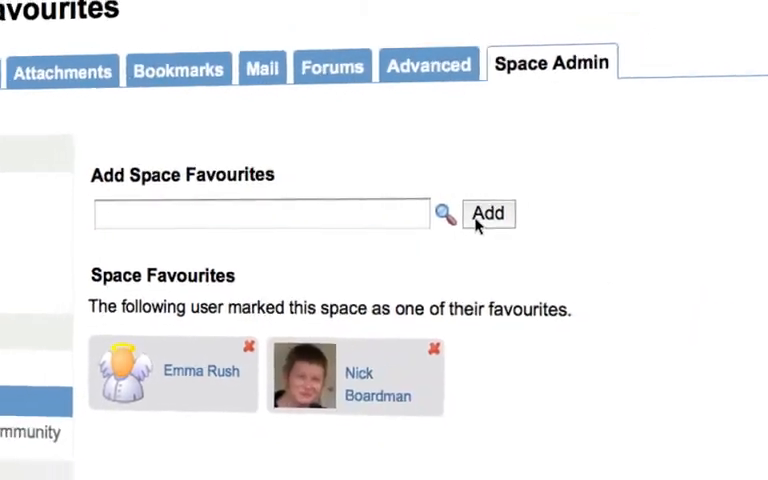
click(200, 371)
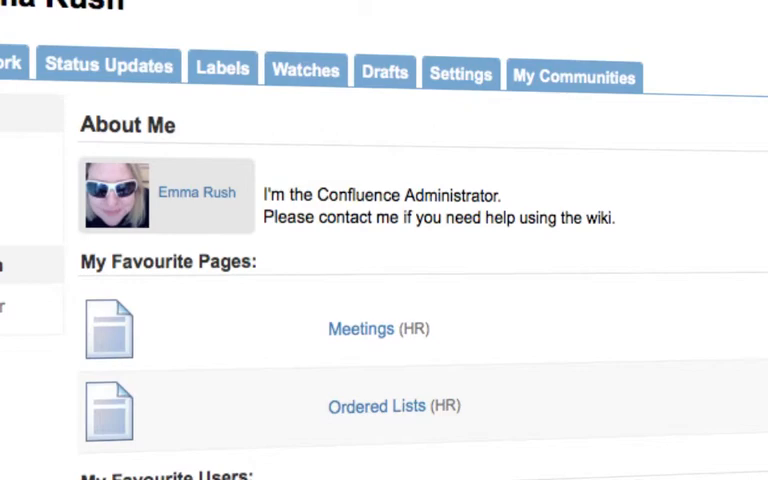
scroll(down, 3)
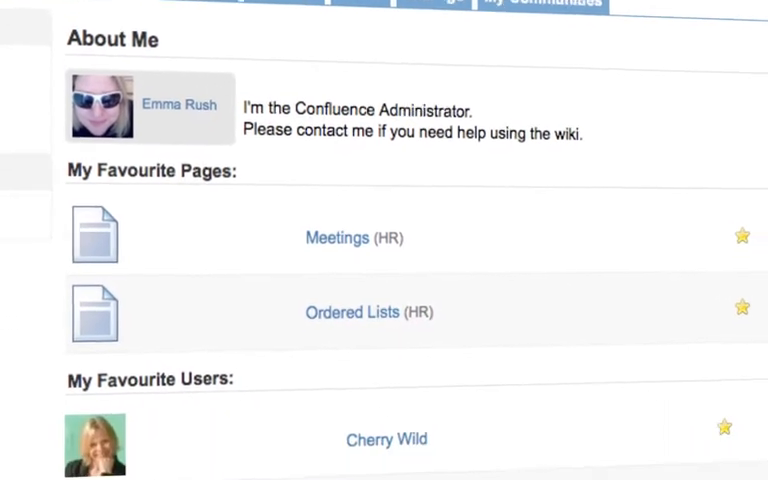
scroll(down, 3)
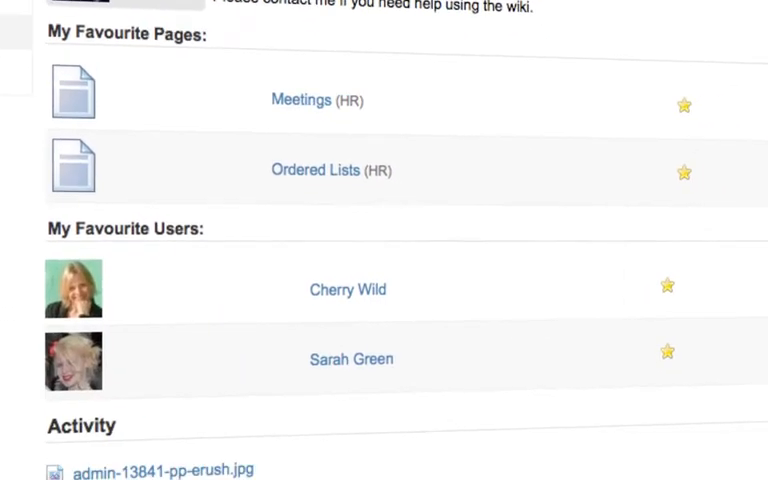